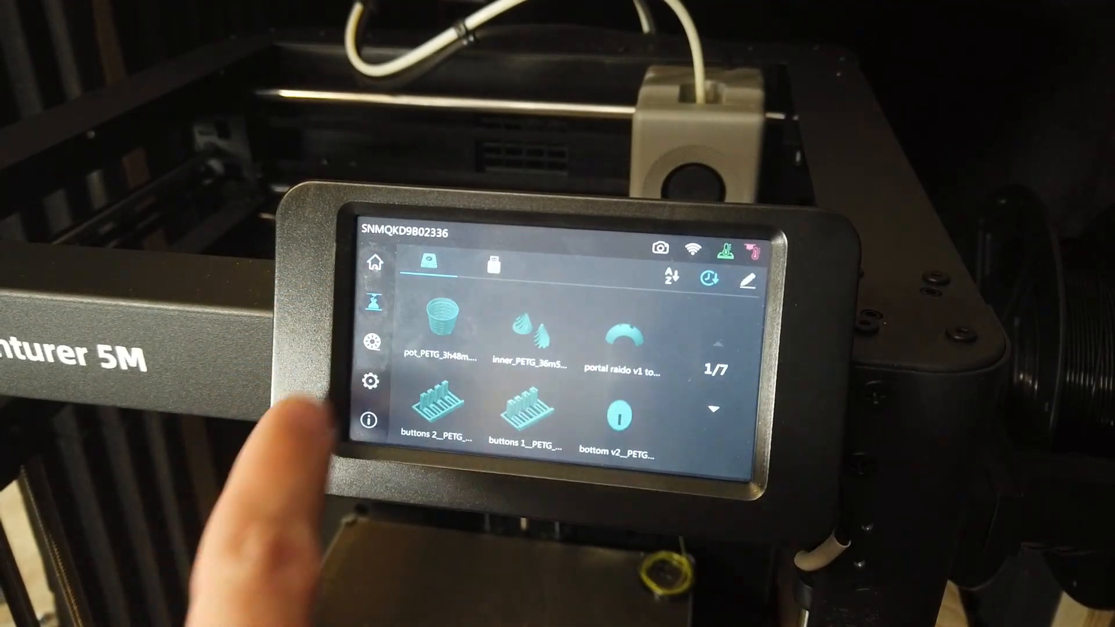
Step: Page down through the stored print files to the last page, 7/7
click(713, 409)
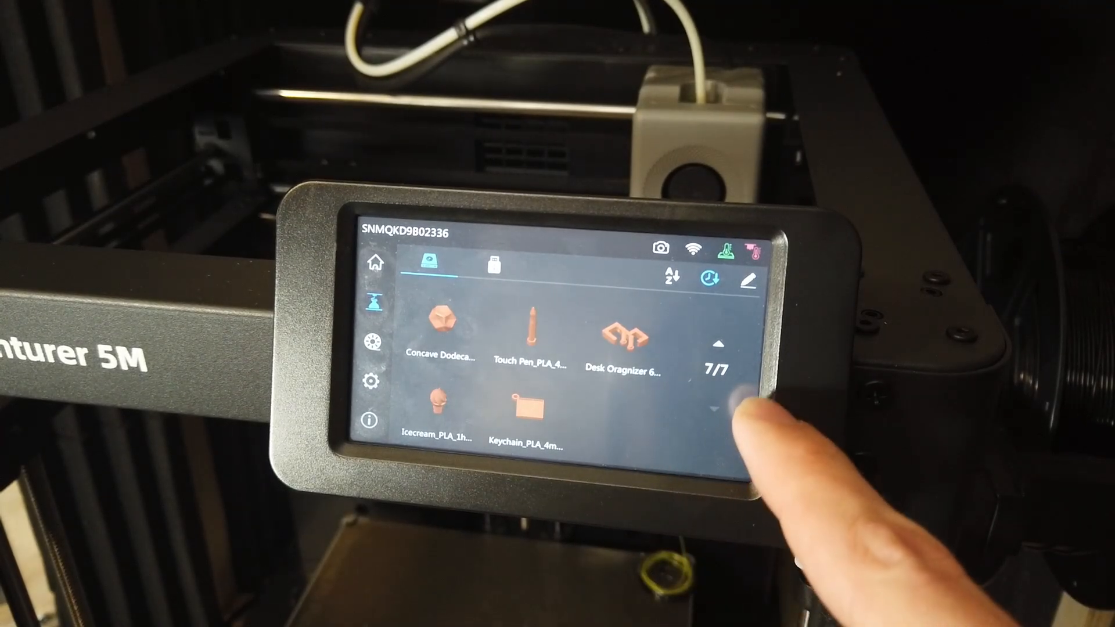
click(718, 344)
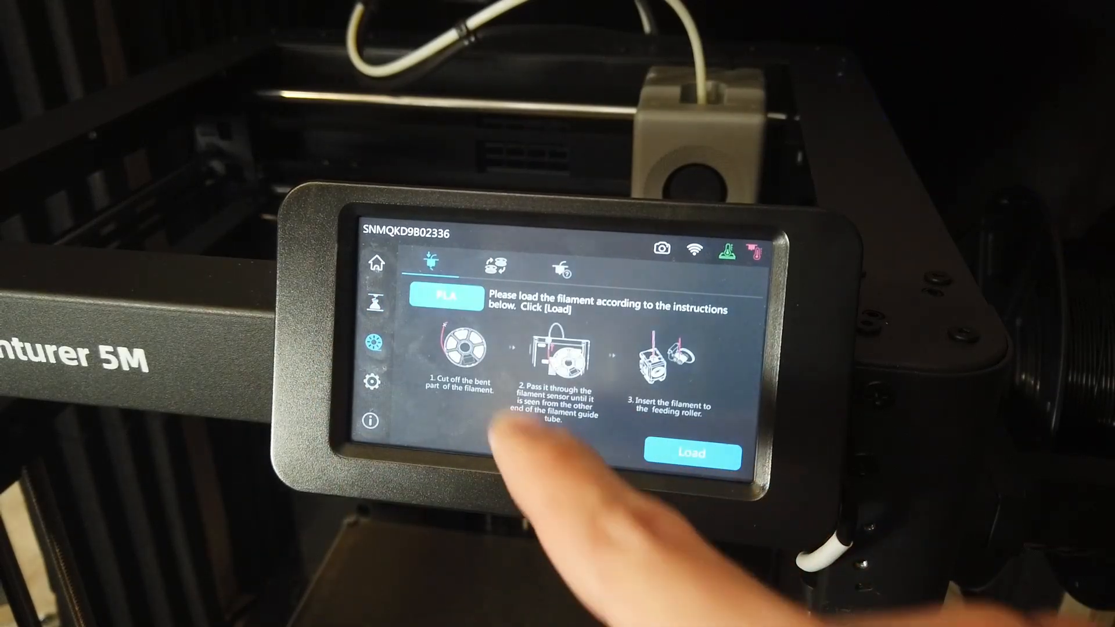
Step: Open the filament material list showing PLA, PLA-CF, ABS, PETG, PETG-CF, TPU and Custom
click(447, 295)
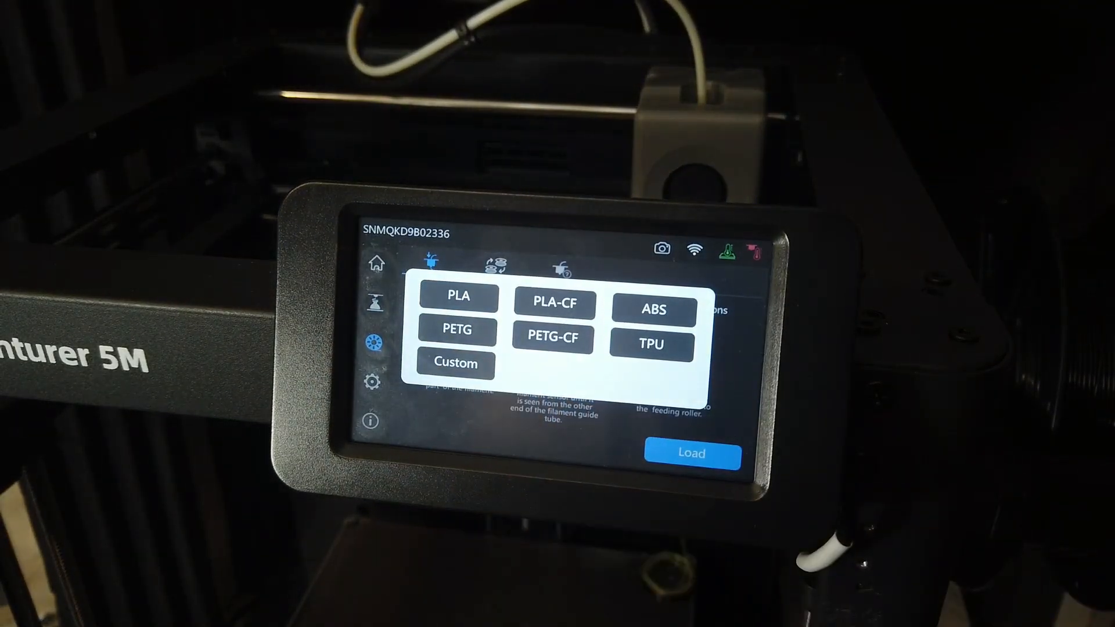